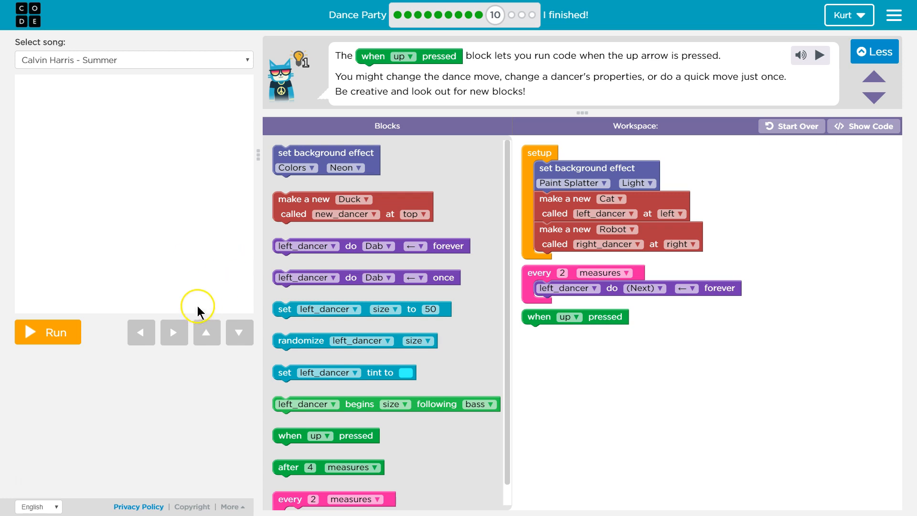
mouse_move(318, 75)
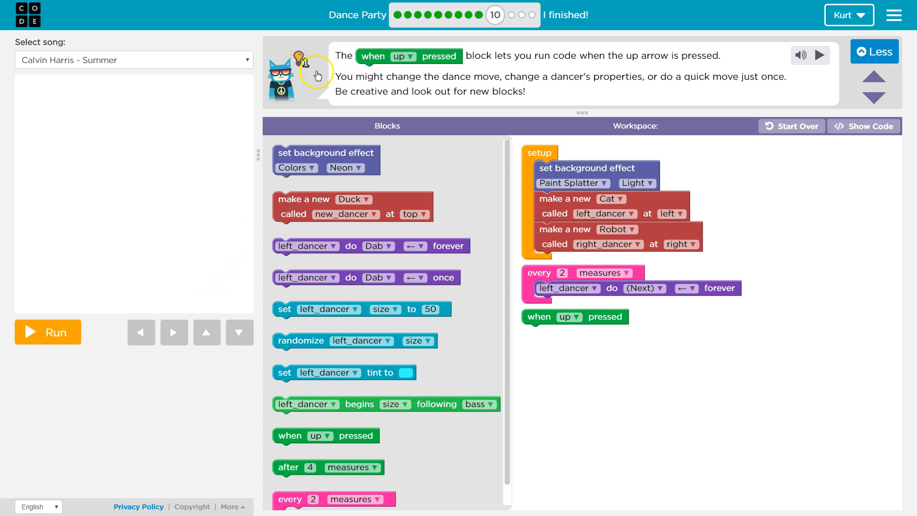
mouse_move(638, 375)
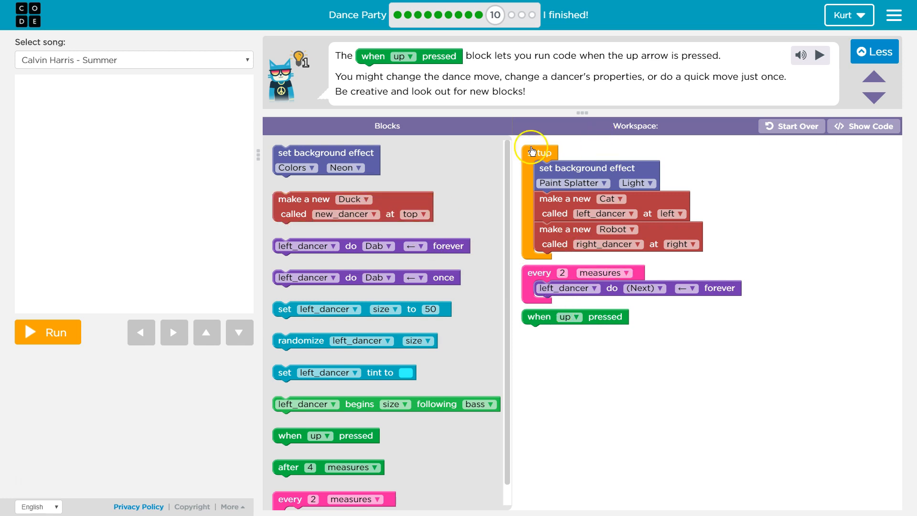
Run the dance, try the up key, then stop and reset the stage.
click(47, 332)
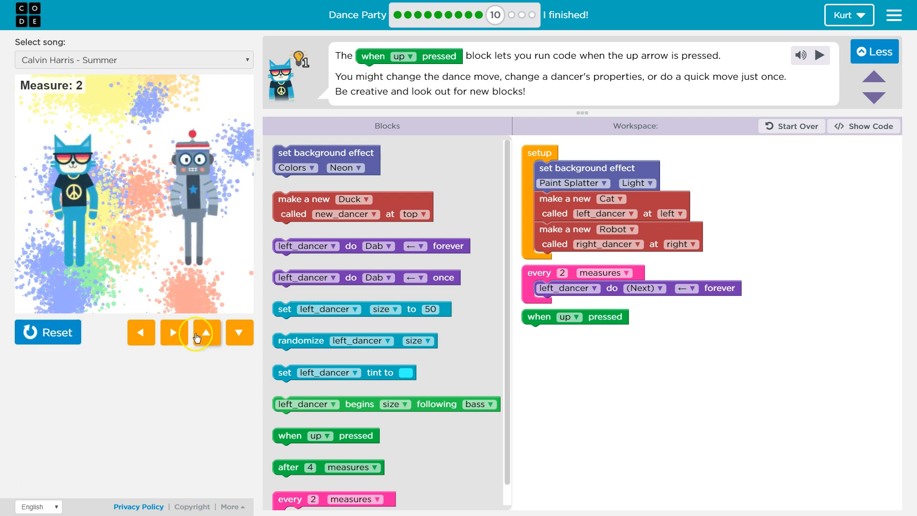
click(172, 332)
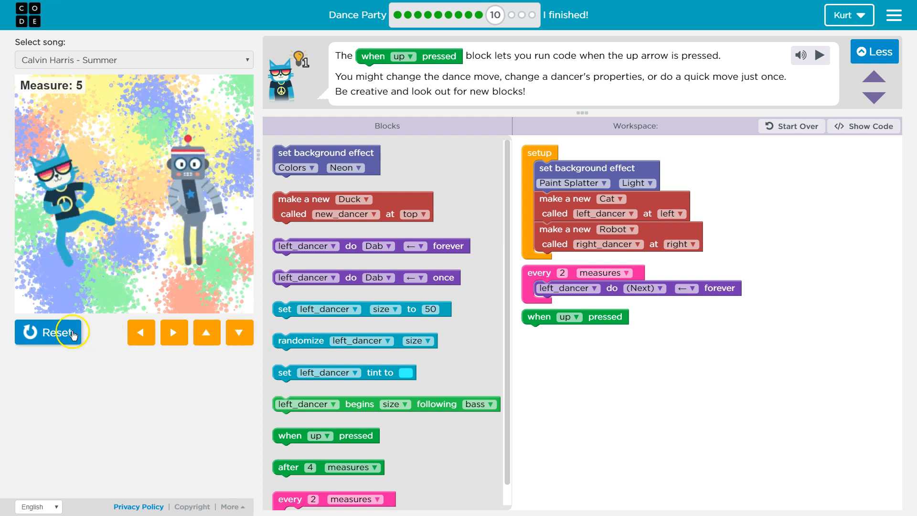
click(48, 333)
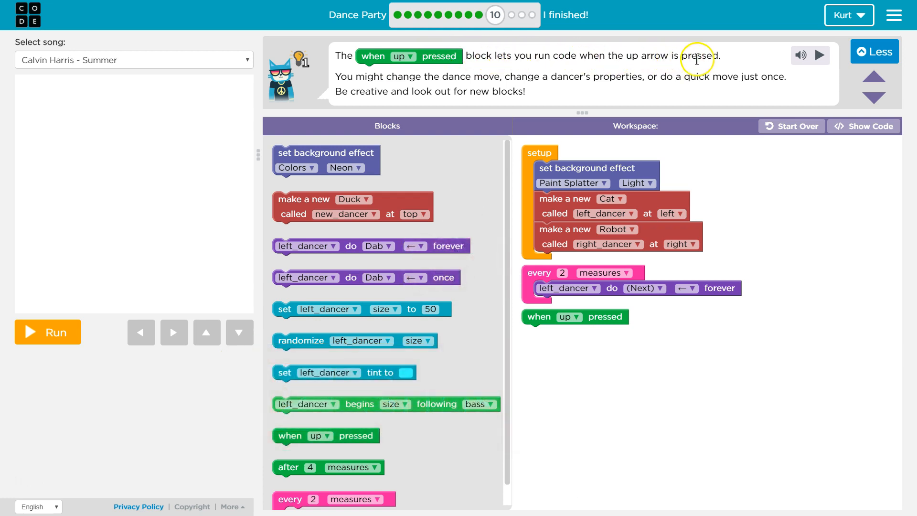
mouse_move(461, 78)
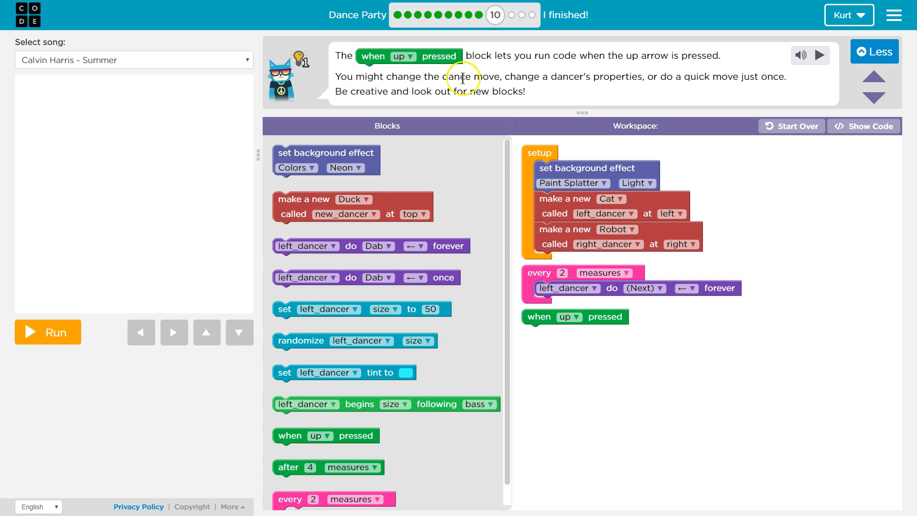
mouse_move(621, 75)
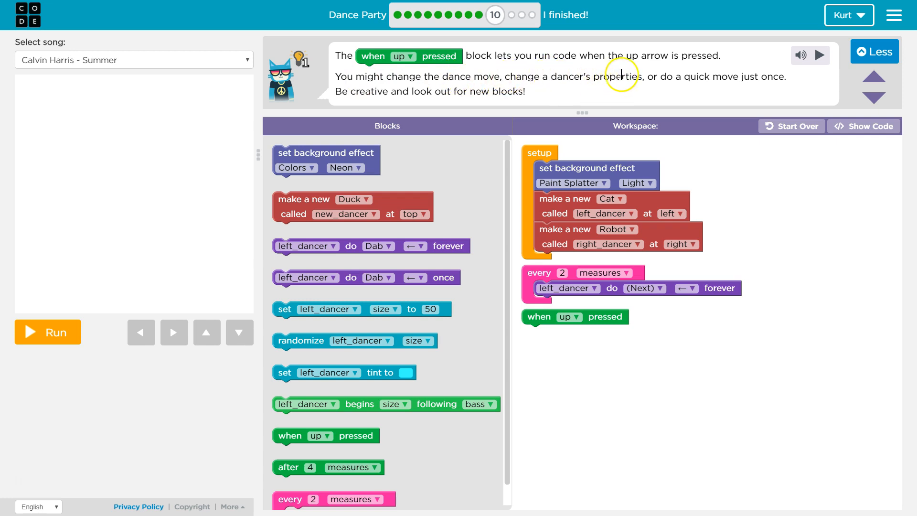
mouse_move(479, 15)
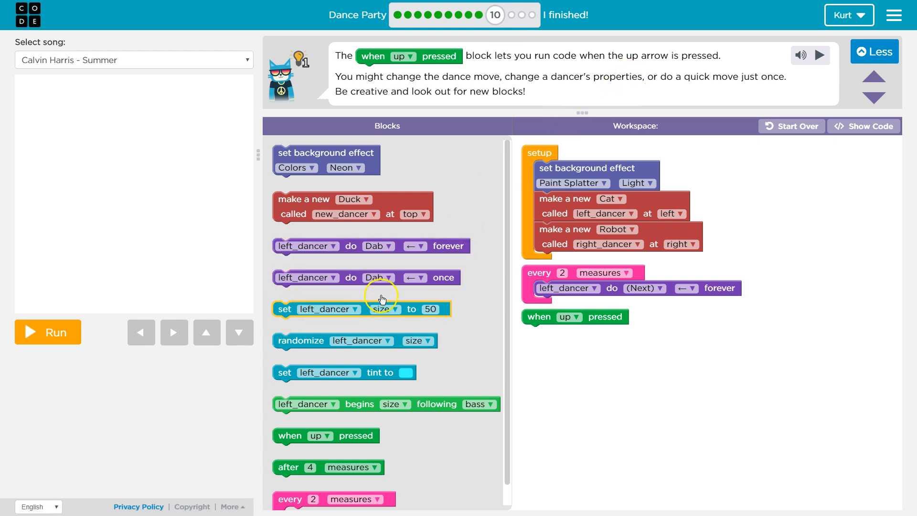
mouse_move(319, 341)
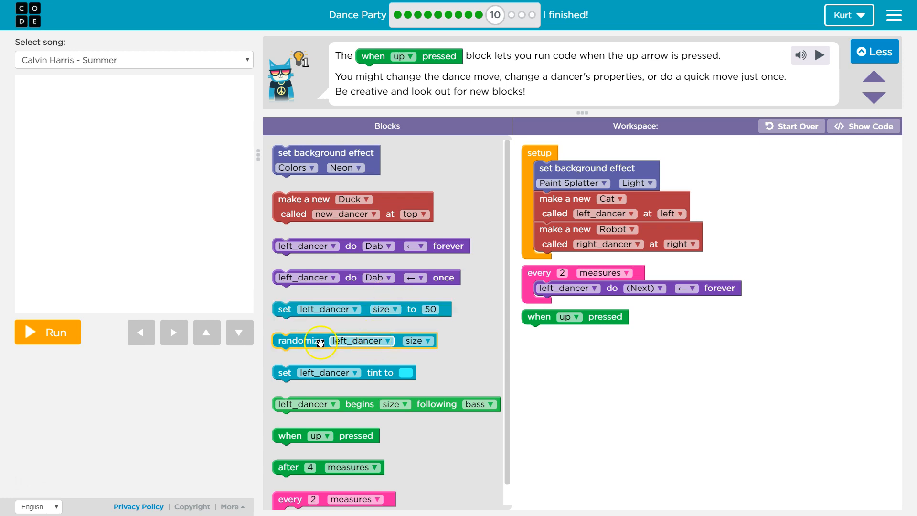
mouse_move(417, 345)
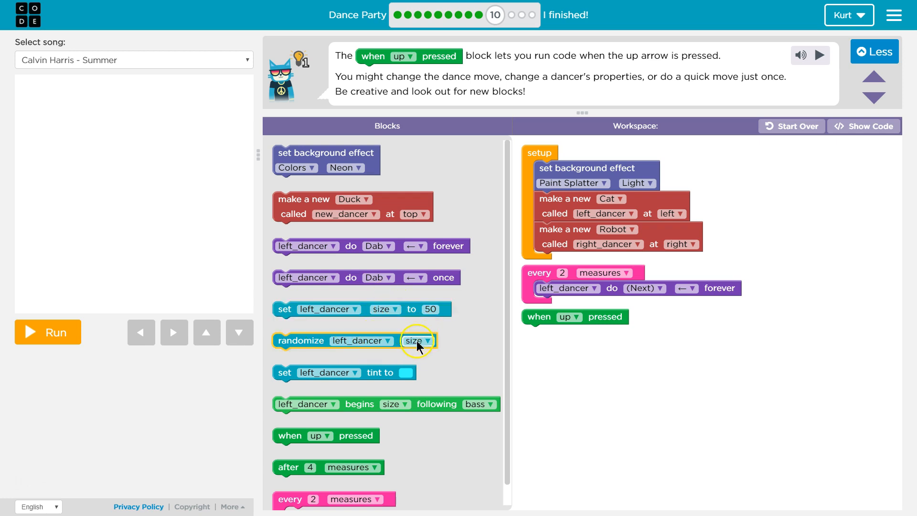
Review the available dancer properties without changing any setting.
click(385, 309)
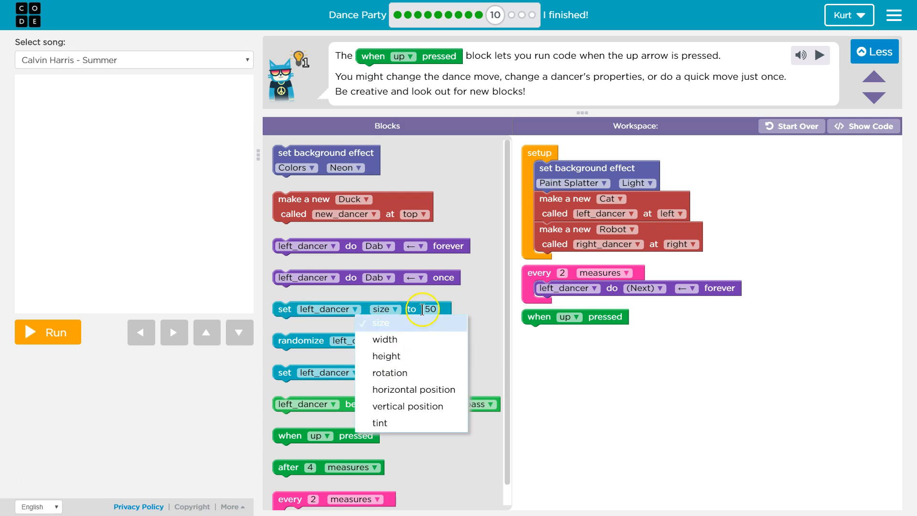
mouse_move(561, 75)
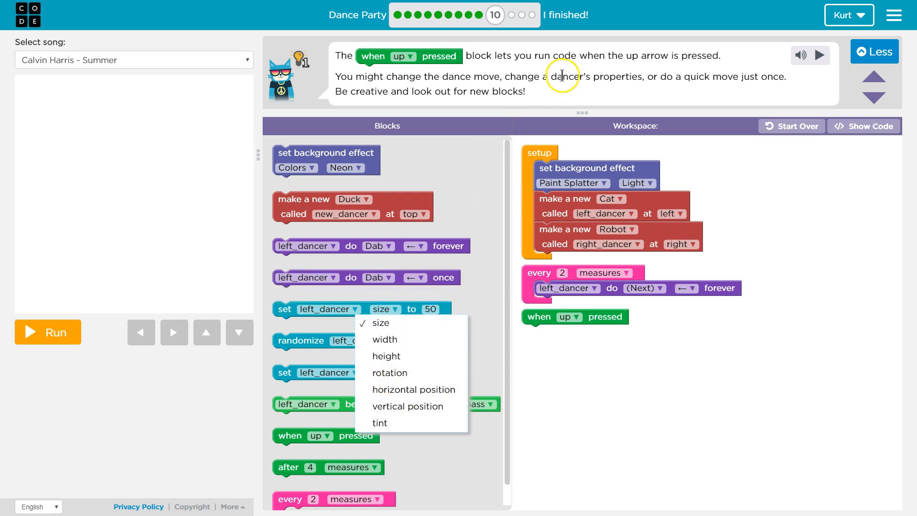
mouse_move(714, 70)
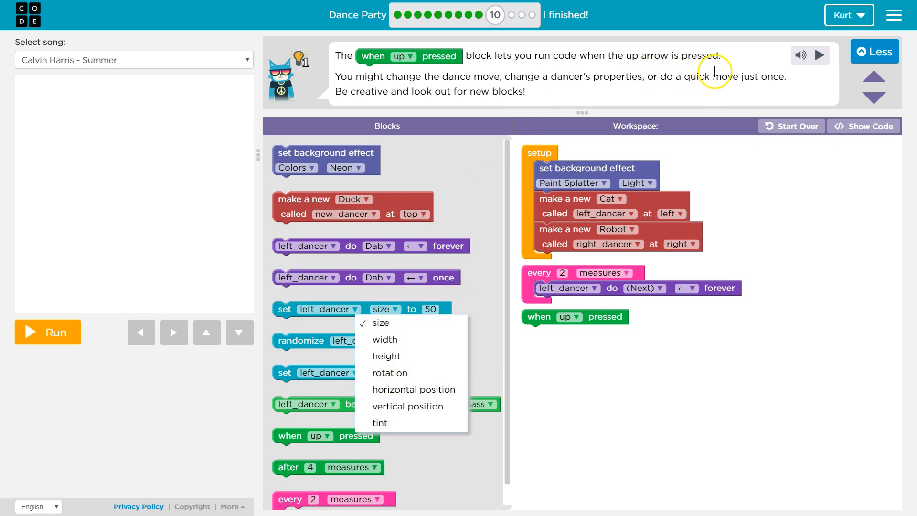
mouse_move(621, 99)
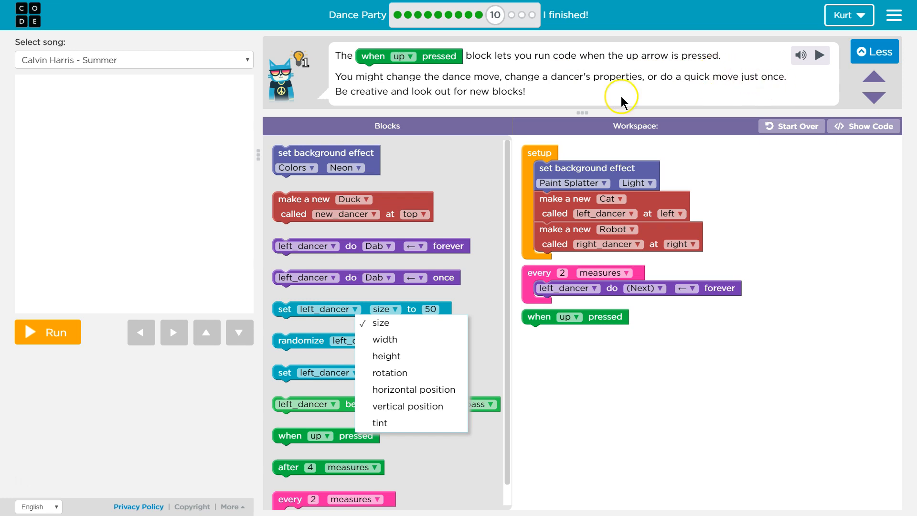
mouse_move(581, 108)
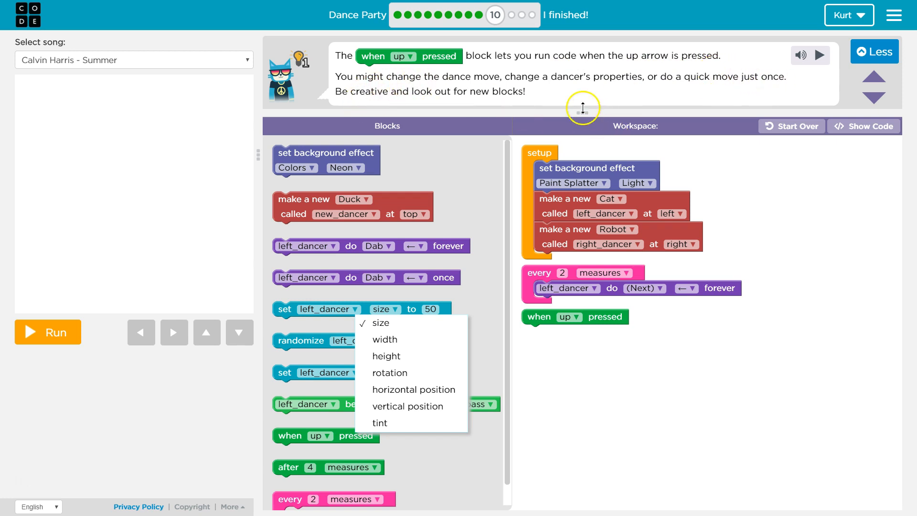
mouse_move(455, 69)
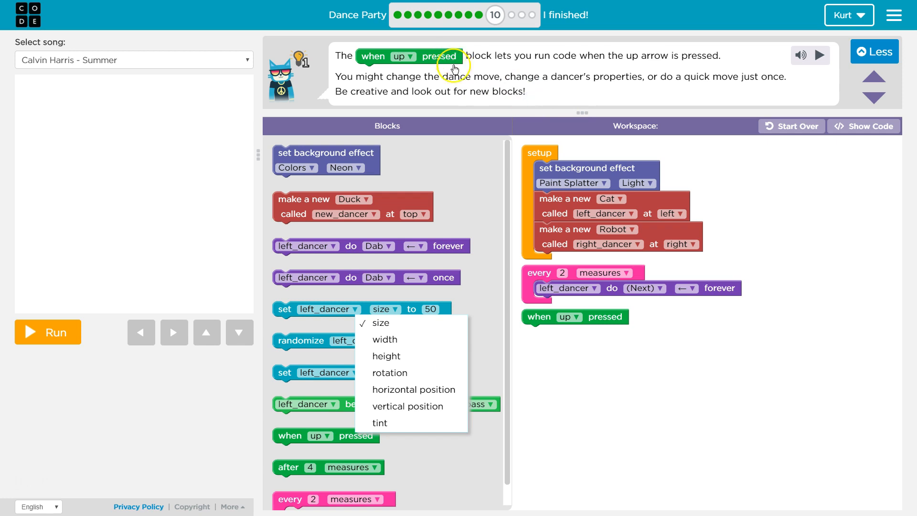
click(385, 309)
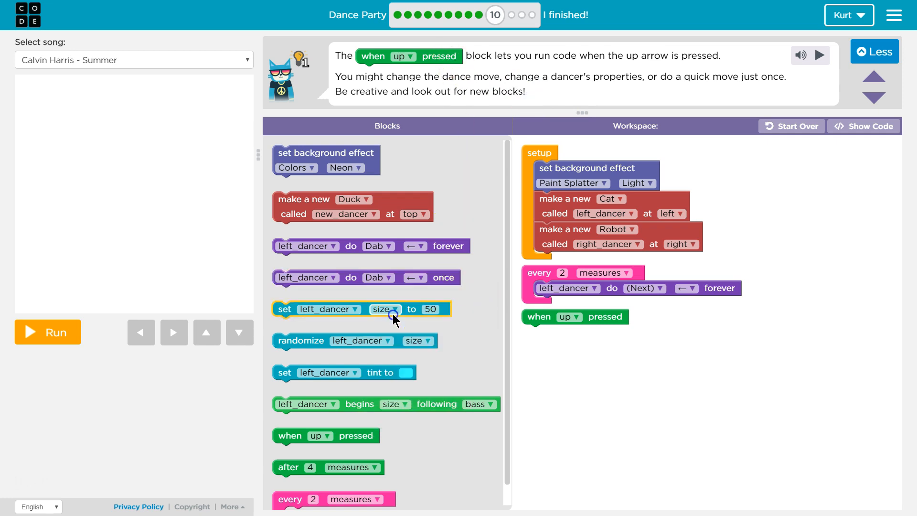
scroll(up, 3)
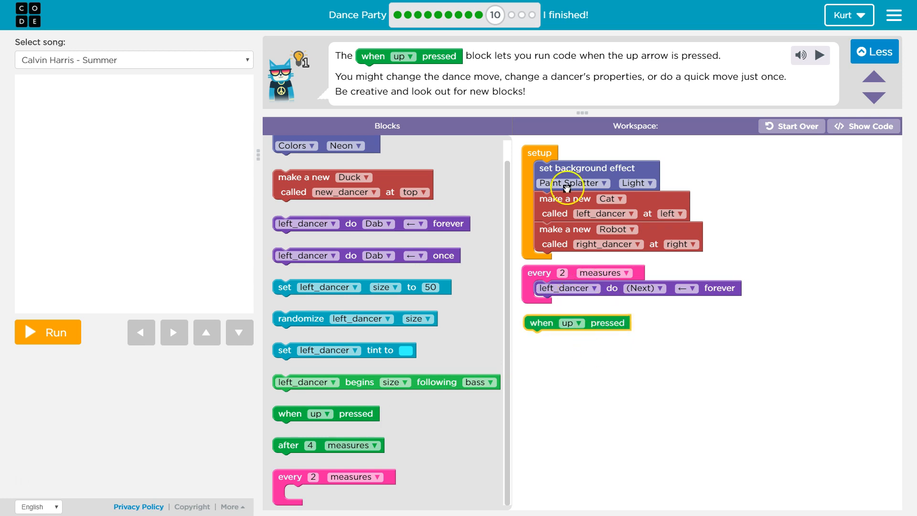
mouse_move(577, 375)
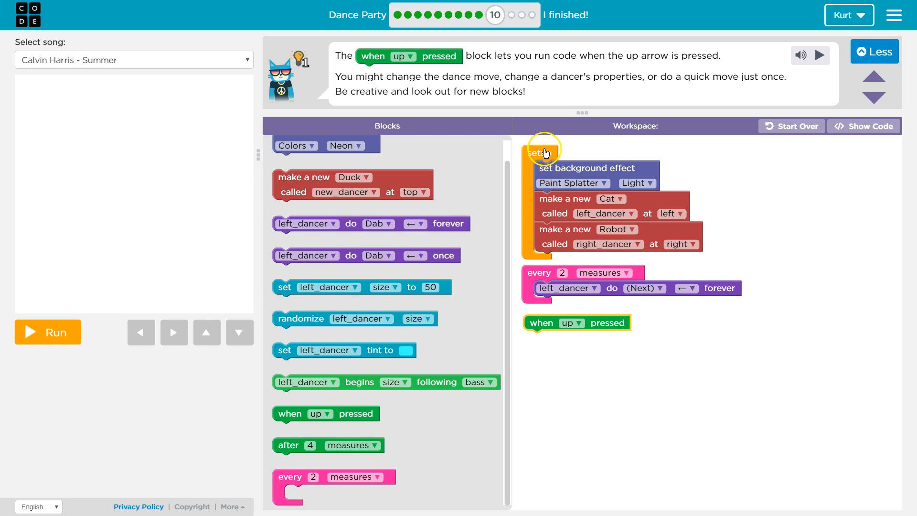
mouse_move(320, 252)
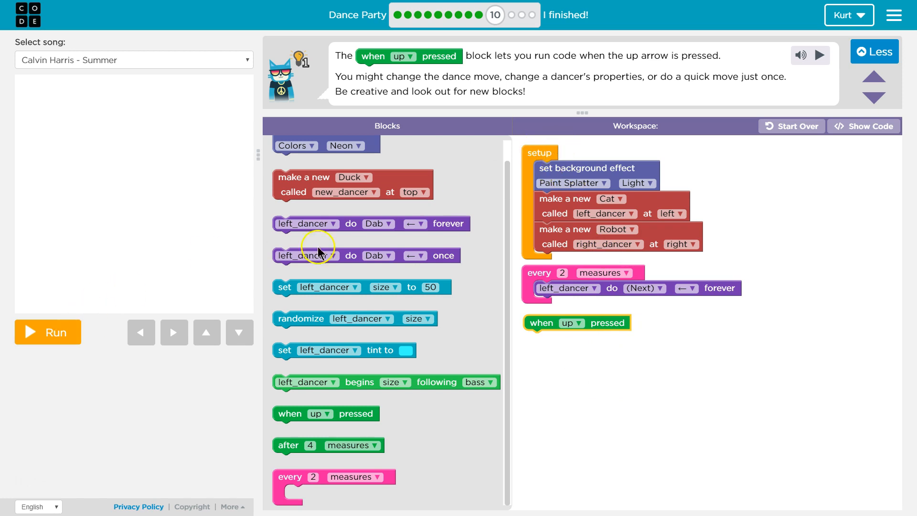
mouse_move(552, 218)
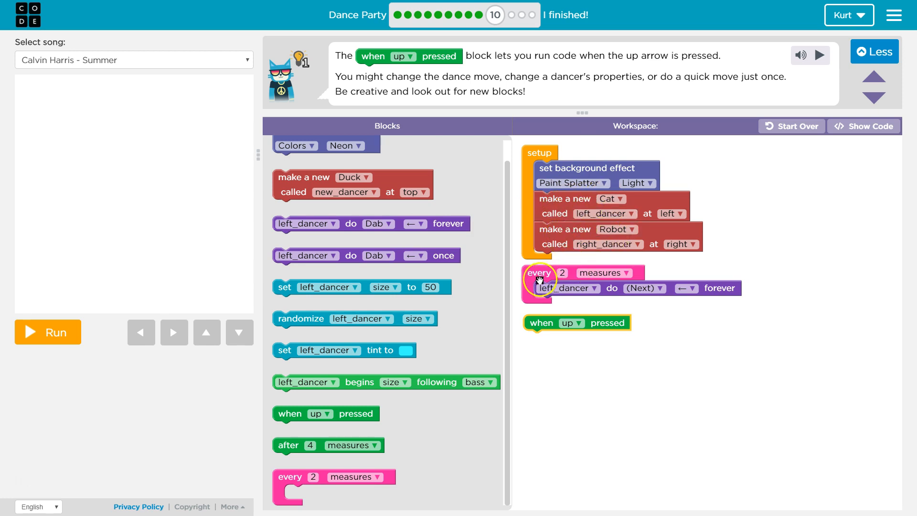
mouse_move(566, 278)
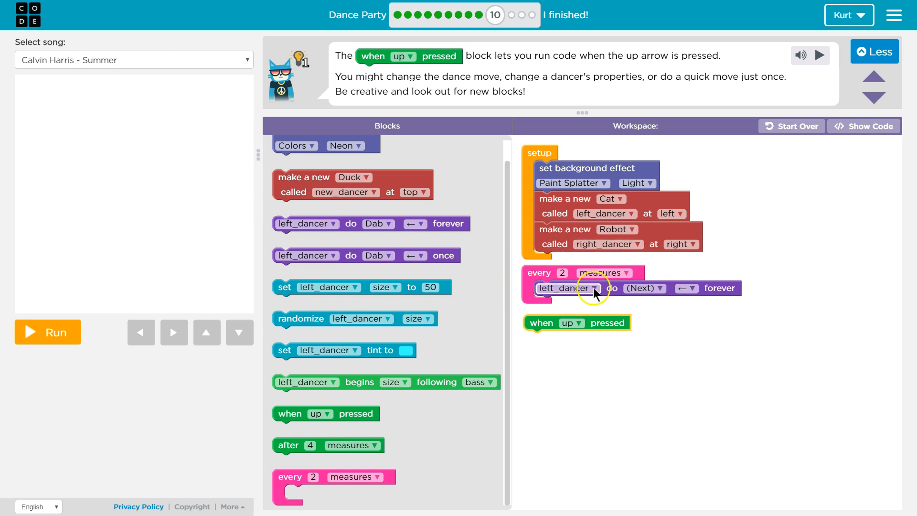
mouse_move(552, 168)
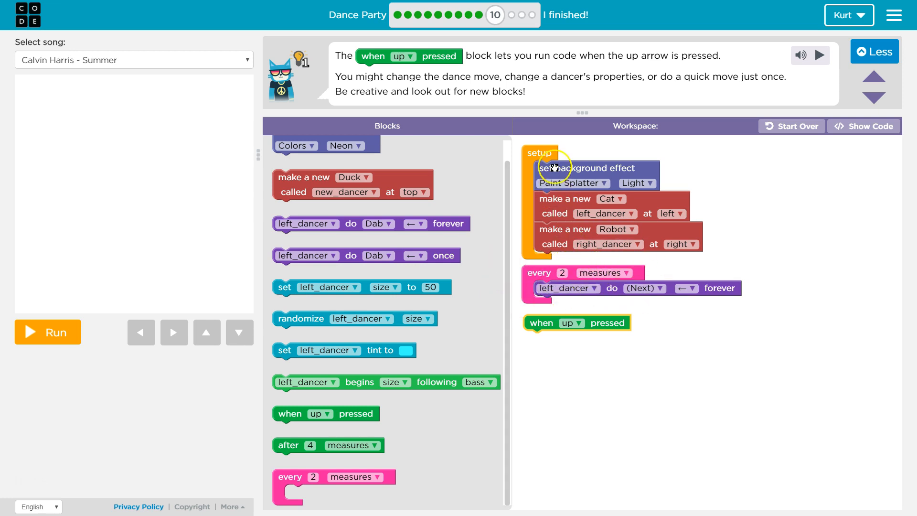
mouse_move(529, 198)
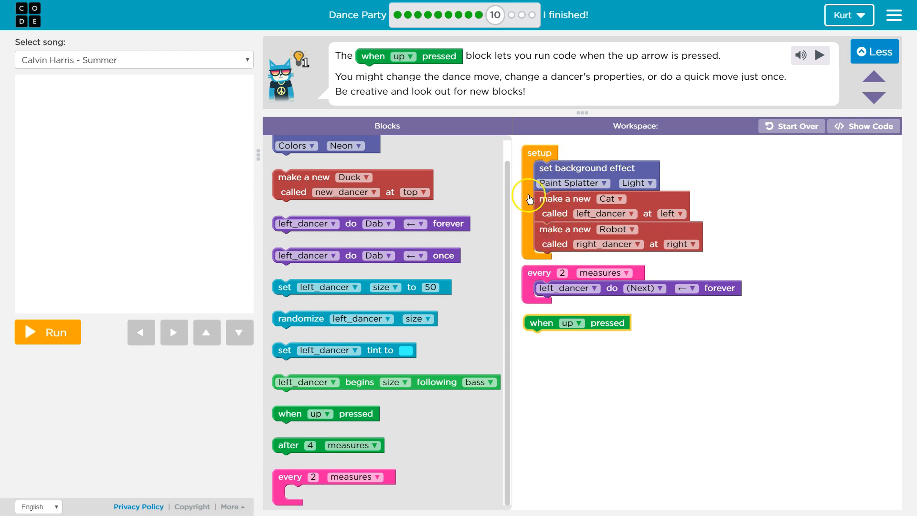
mouse_move(623, 268)
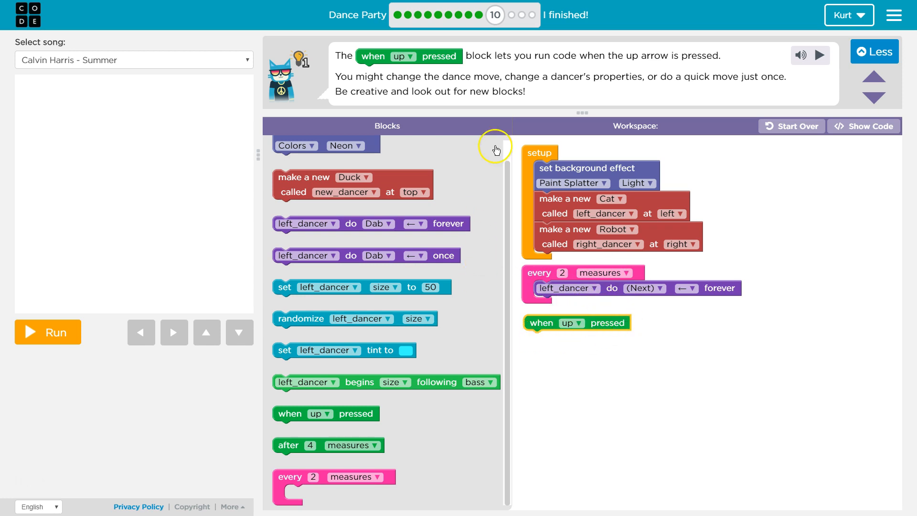
mouse_move(386, 75)
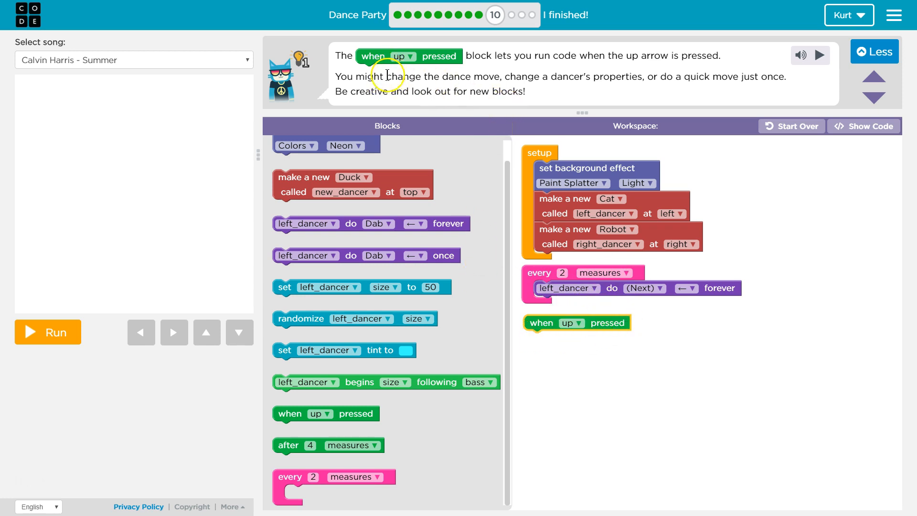
mouse_move(588, 76)
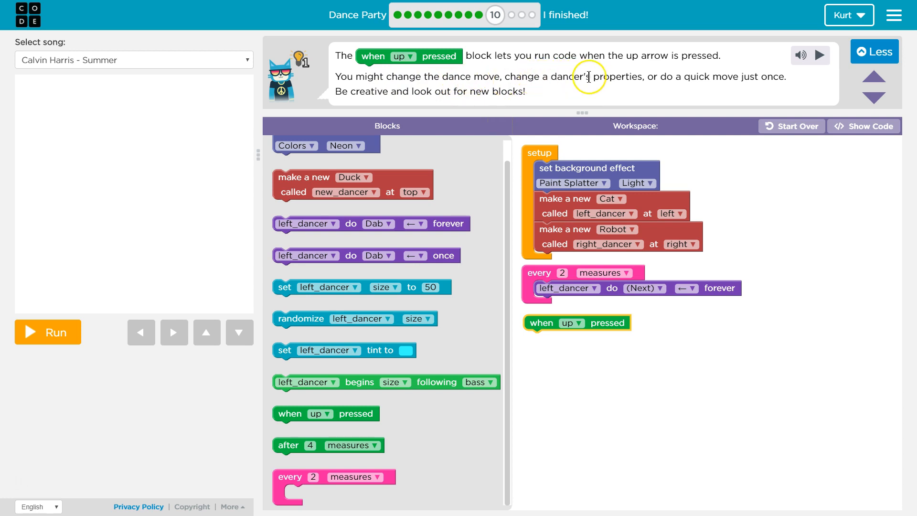
mouse_move(384, 407)
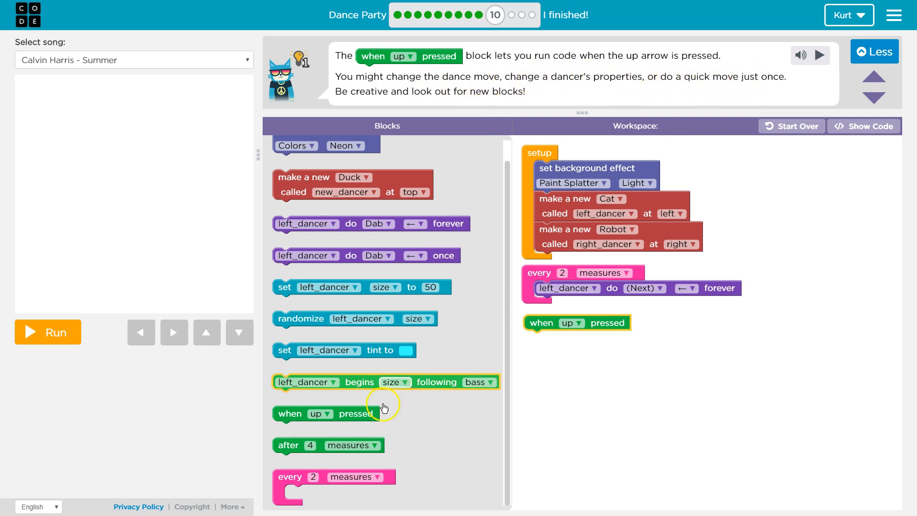
mouse_move(362, 451)
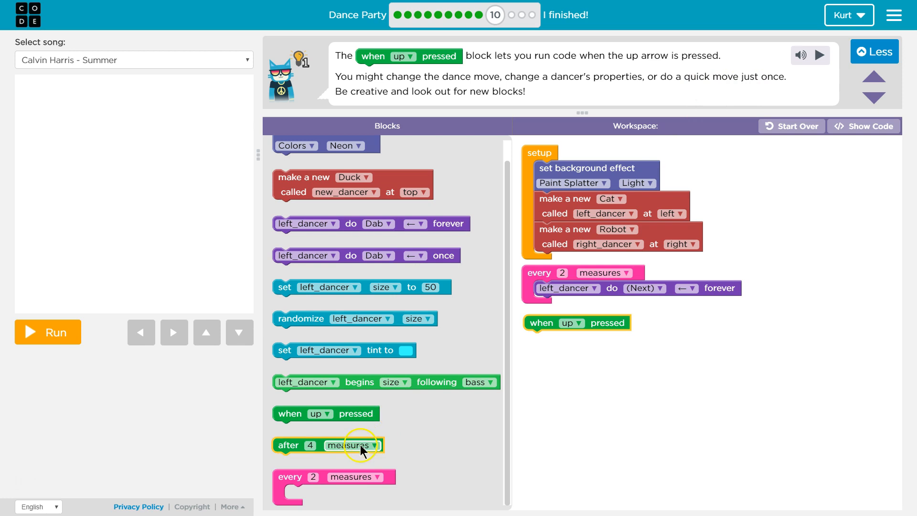
mouse_move(367, 350)
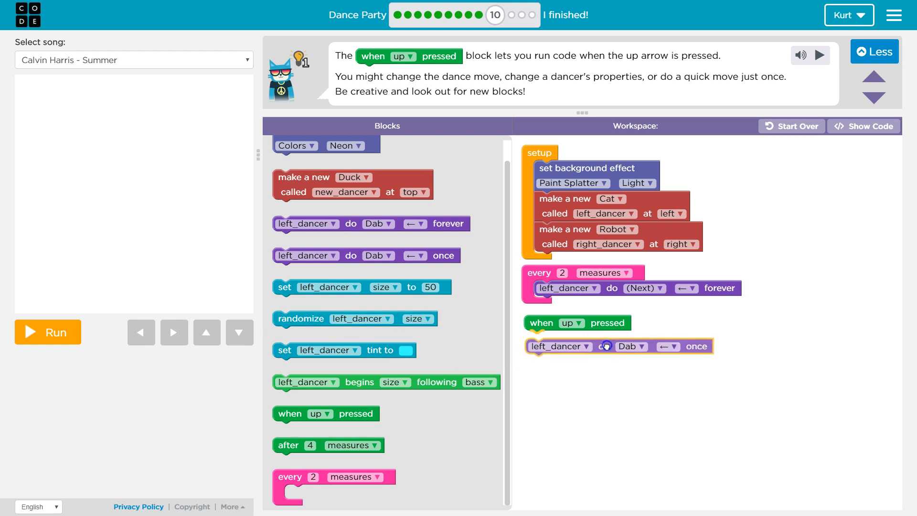
Change the cat's one-time move in the up-key event from Dab to Kick.
click(625, 338)
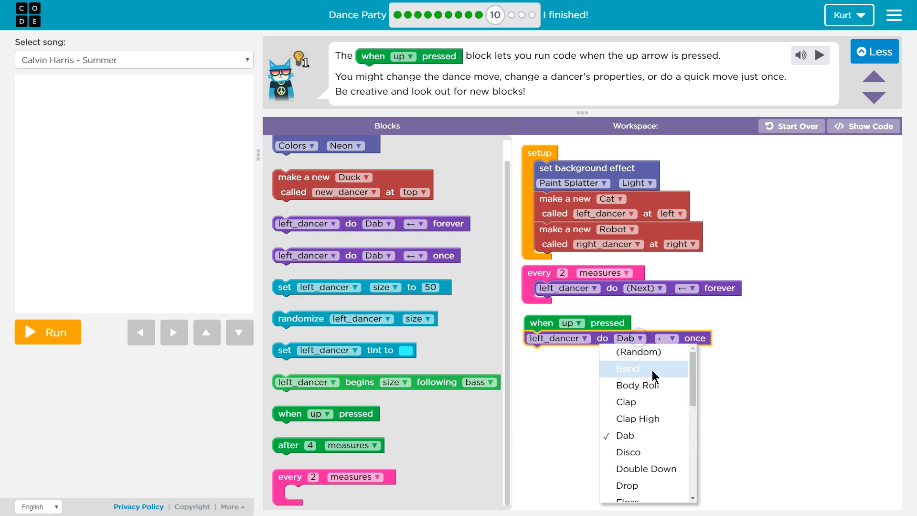
scroll(down, 3)
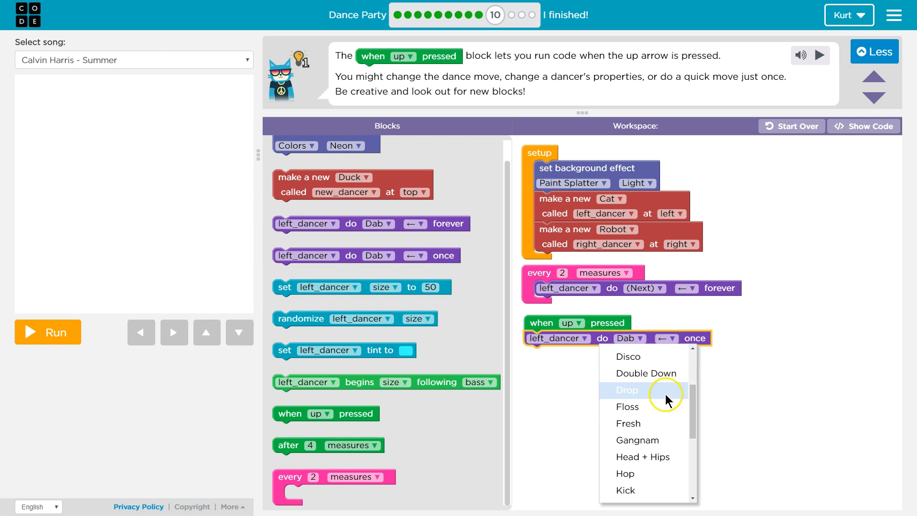
scroll(down, 3)
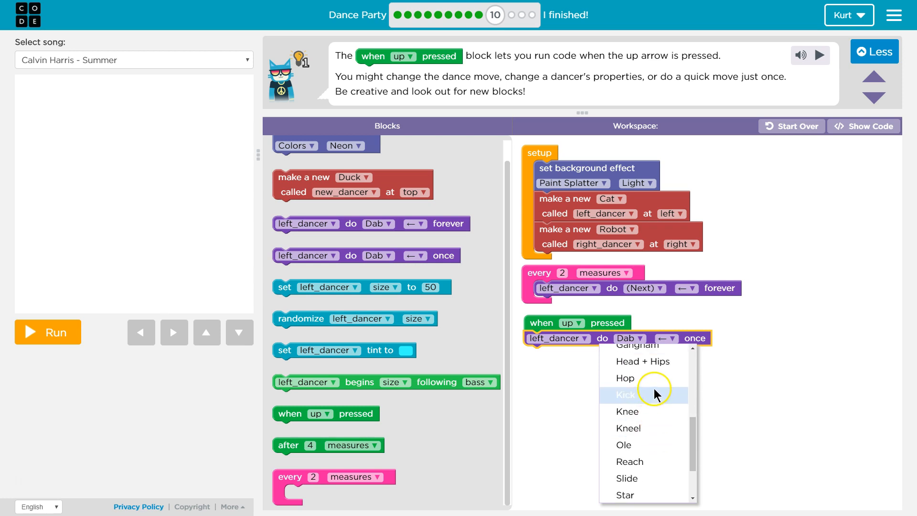
click(625, 394)
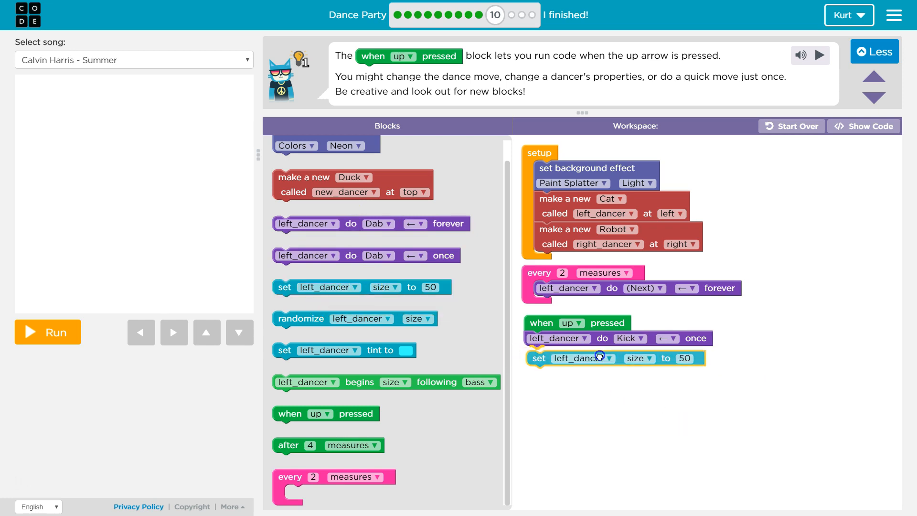
Make the new set block target right_dancer's rotation to 50 under the Kick move.
click(599, 357)
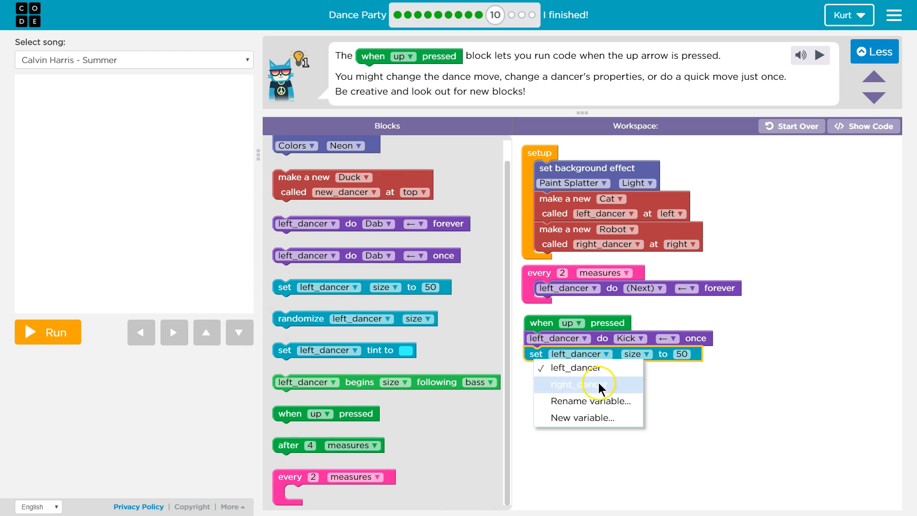
click(578, 384)
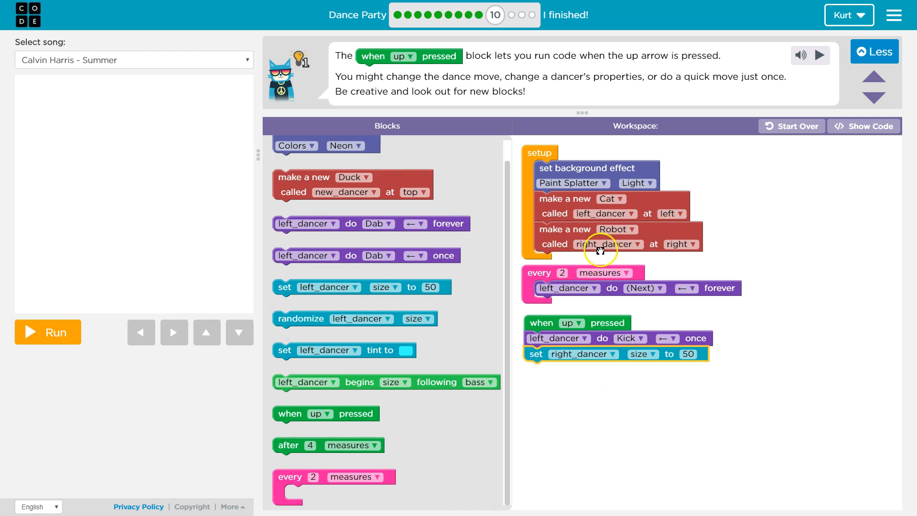
click(652, 354)
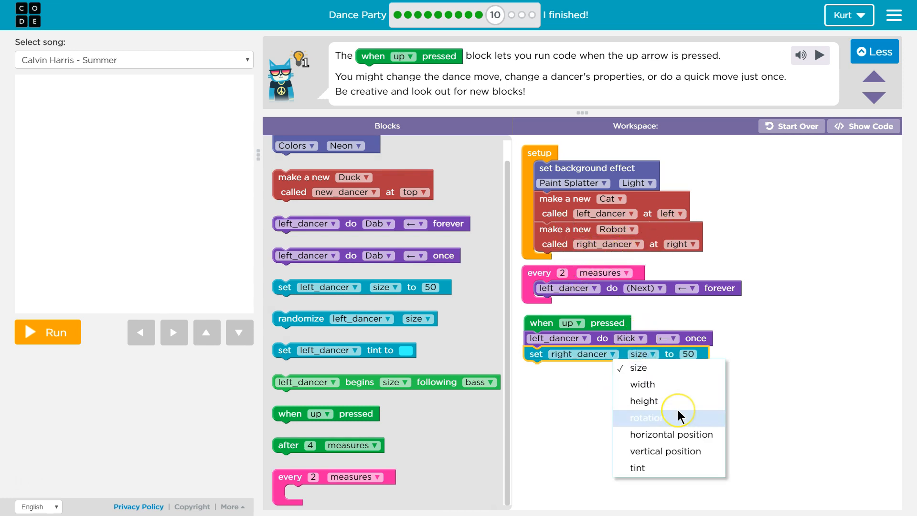
mouse_move(680, 416)
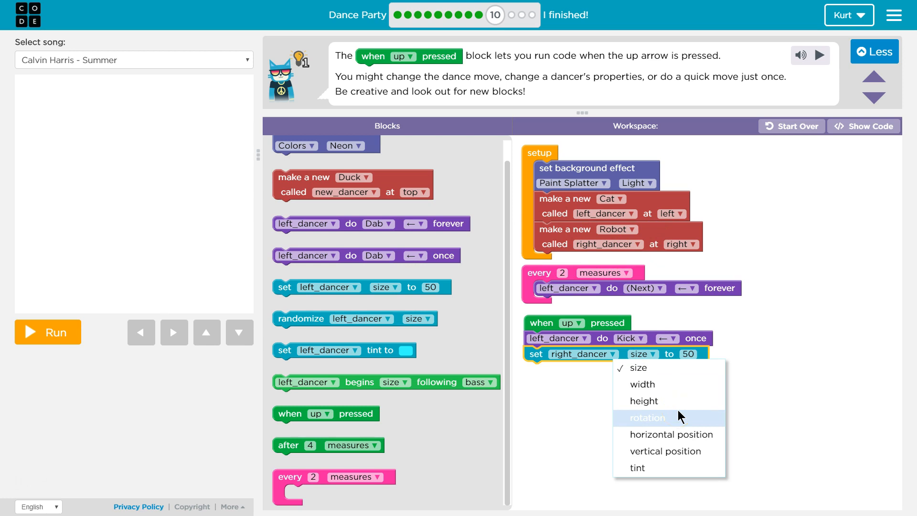
click(647, 417)
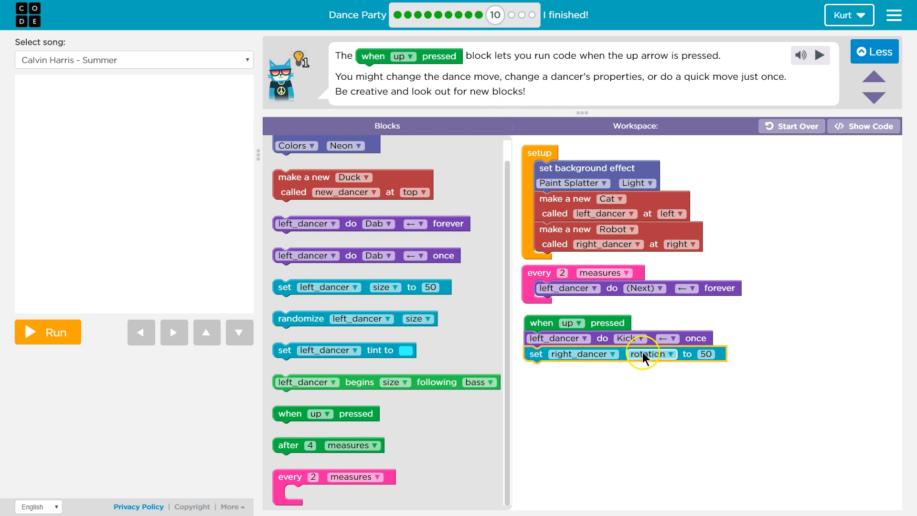
mouse_move(630, 343)
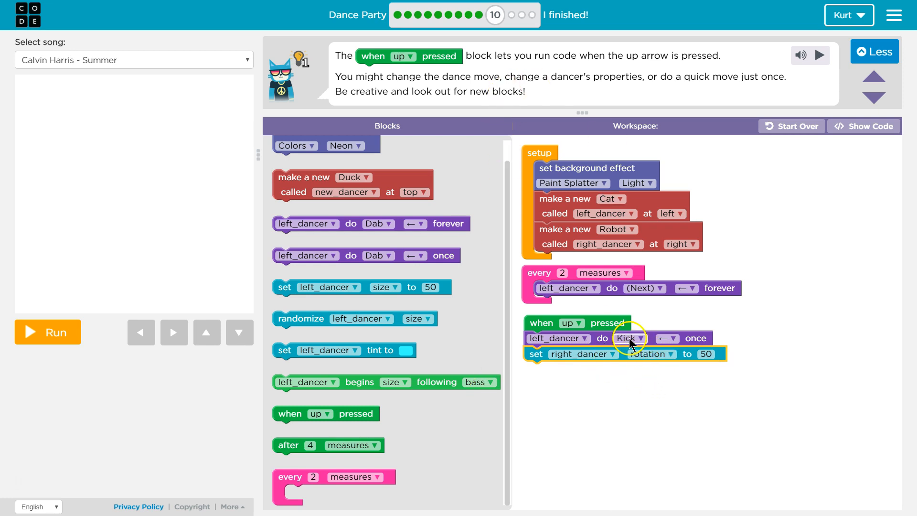
mouse_move(621, 193)
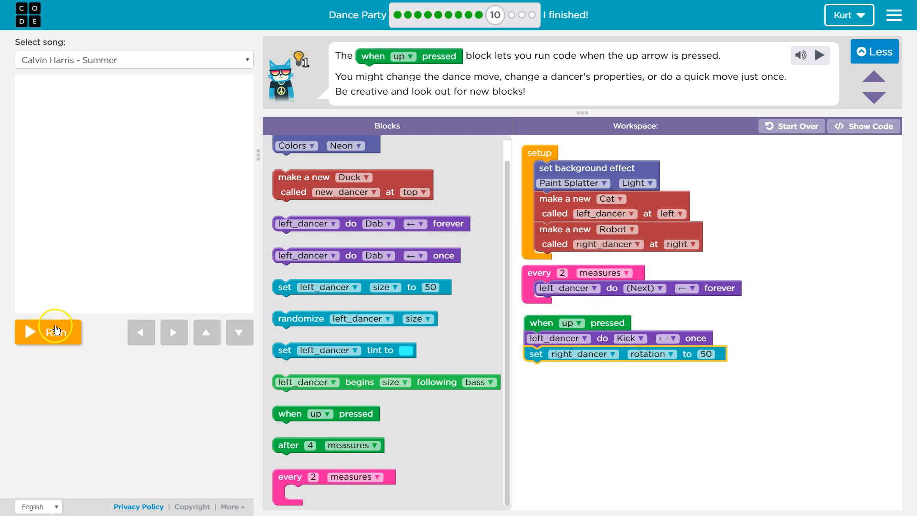
click(49, 332)
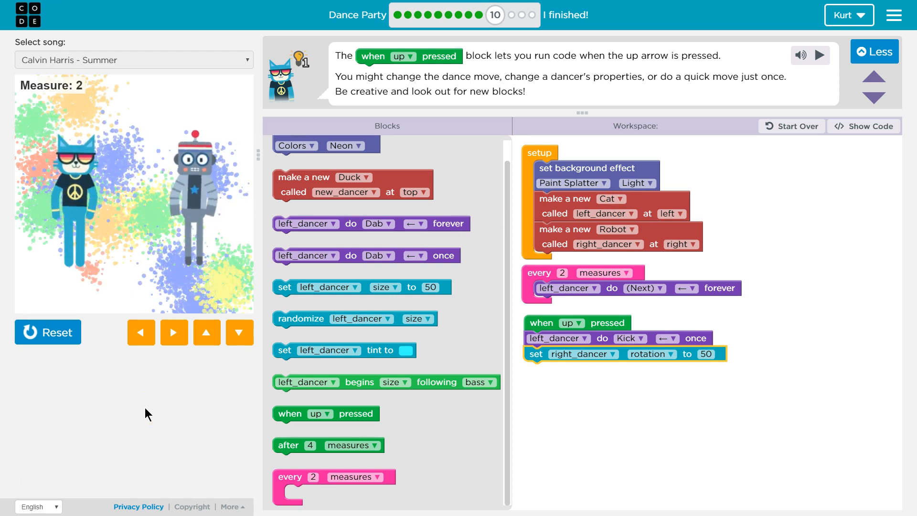
click(206, 331)
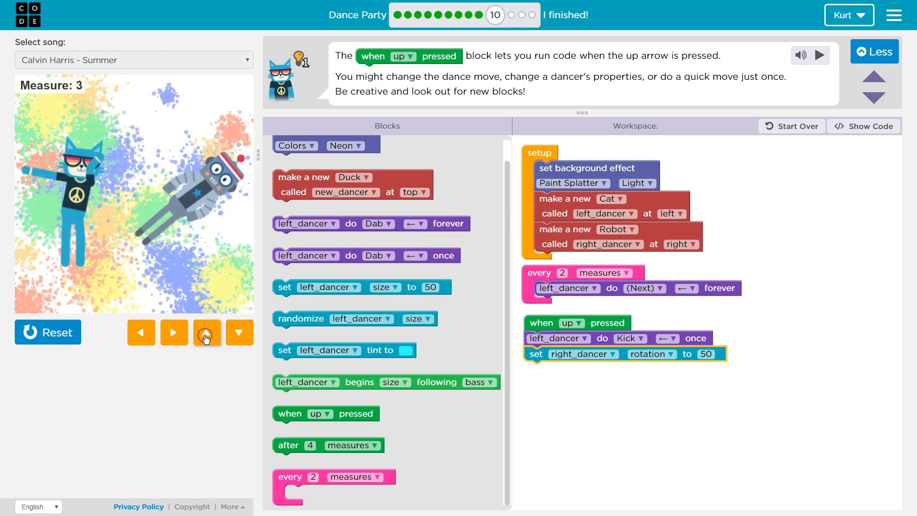
click(206, 332)
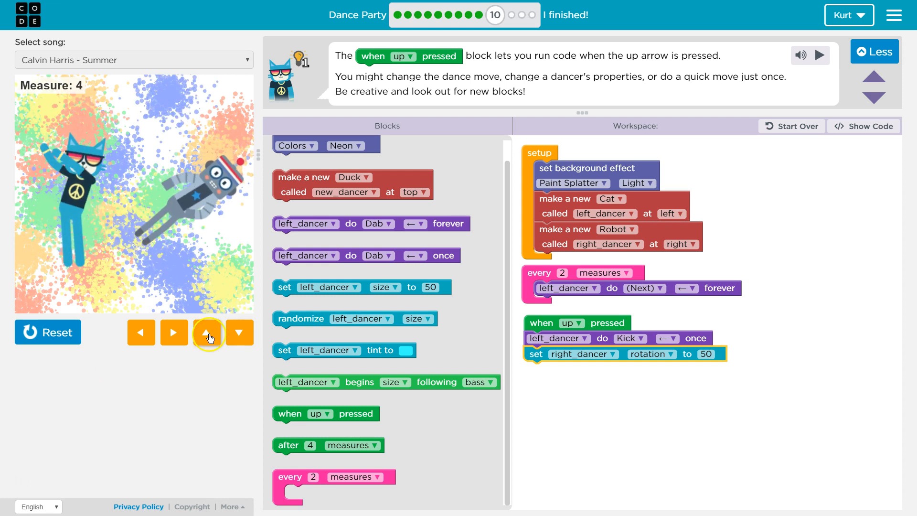
click(208, 332)
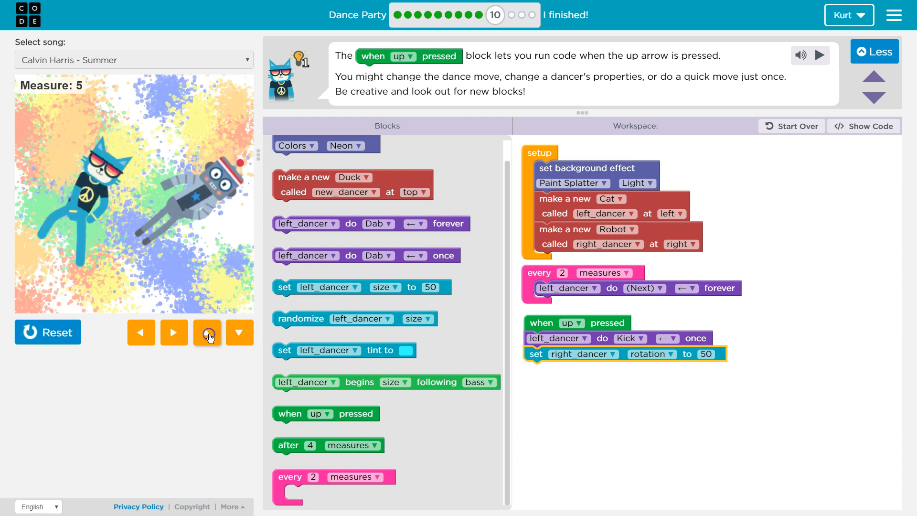
click(207, 332)
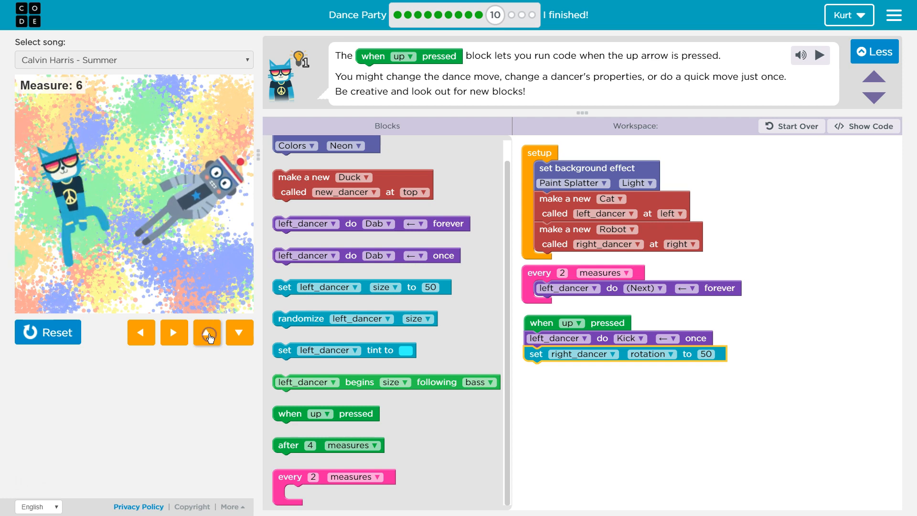
click(207, 332)
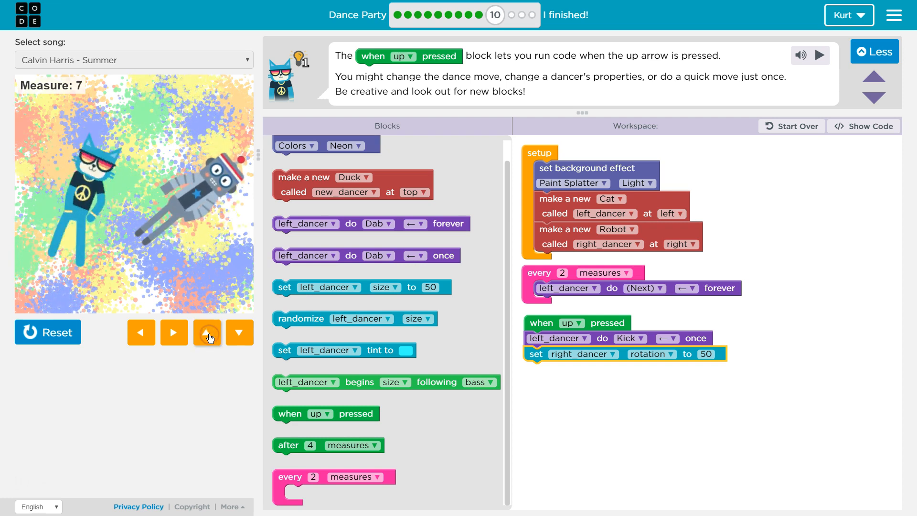
click(208, 332)
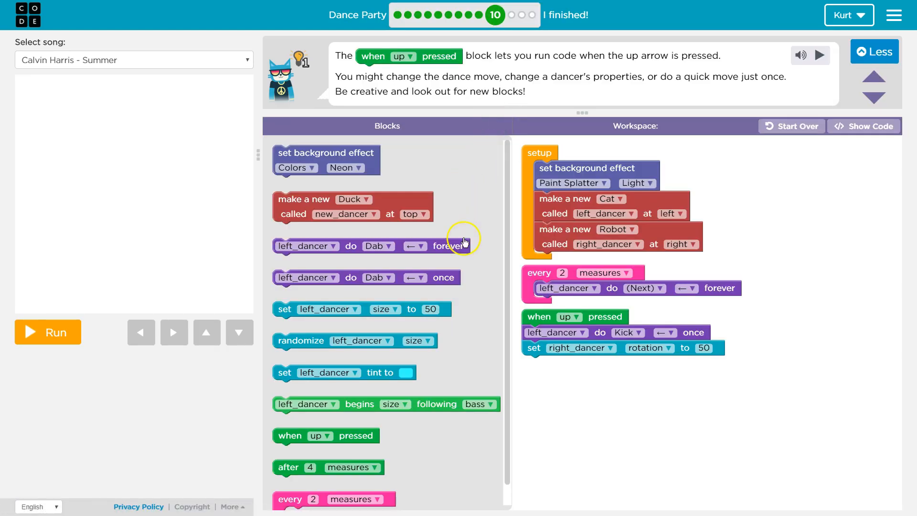
mouse_move(73, 345)
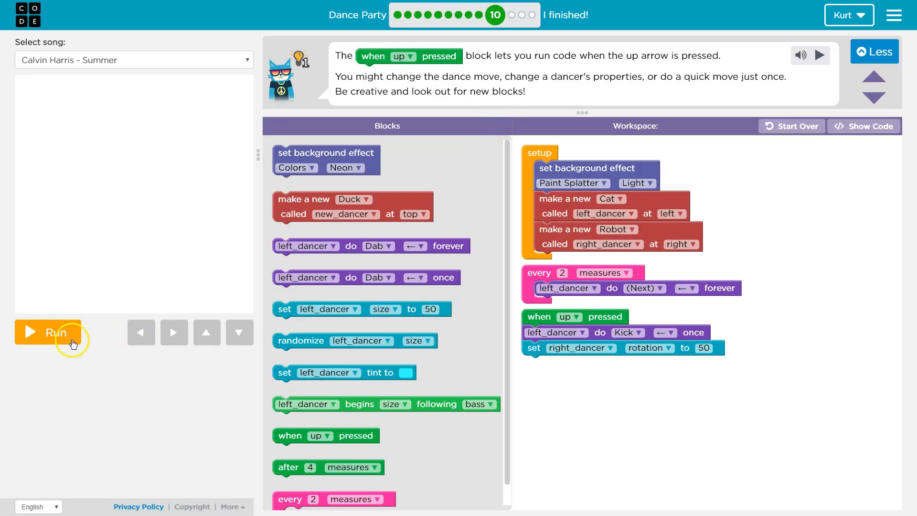
click(47, 332)
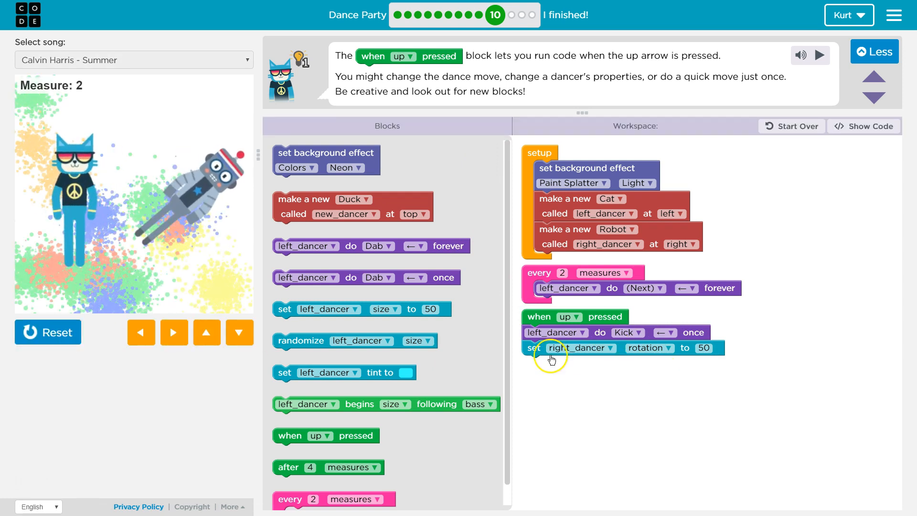
click(48, 332)
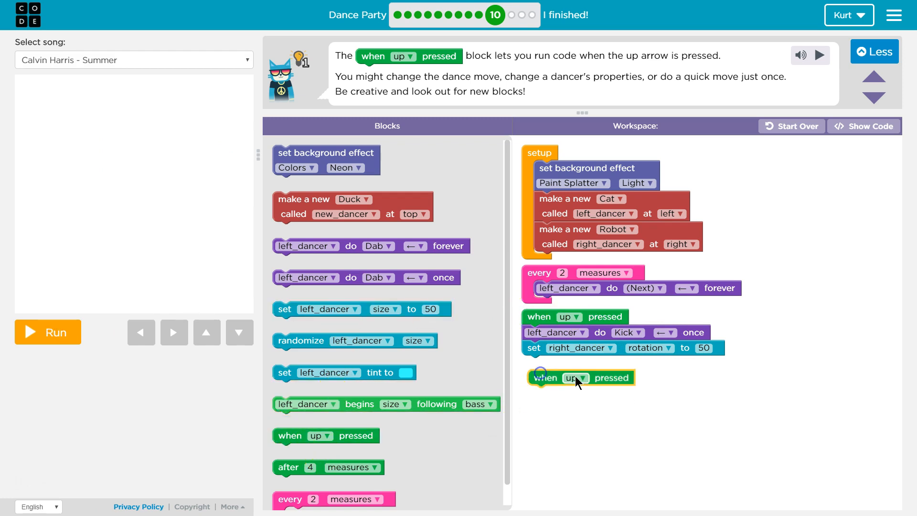
Make the new event respond to the right key instead of up.
click(577, 377)
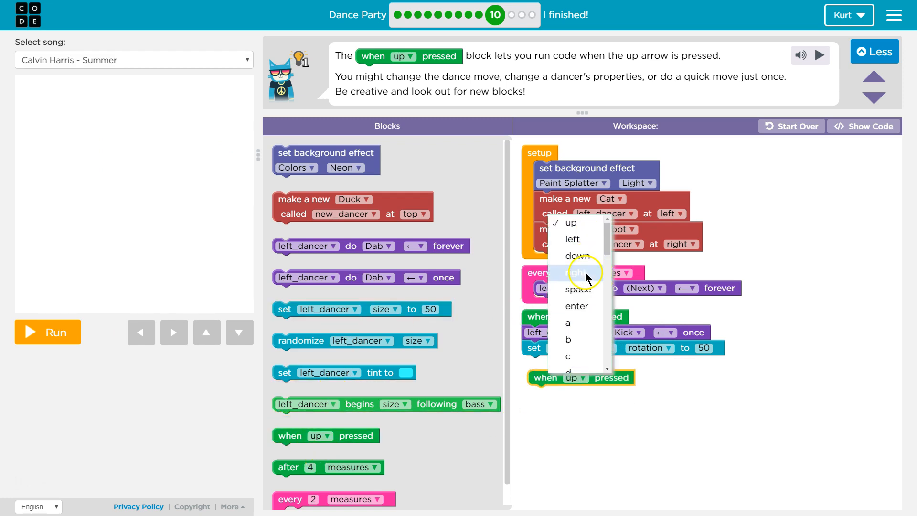
click(576, 272)
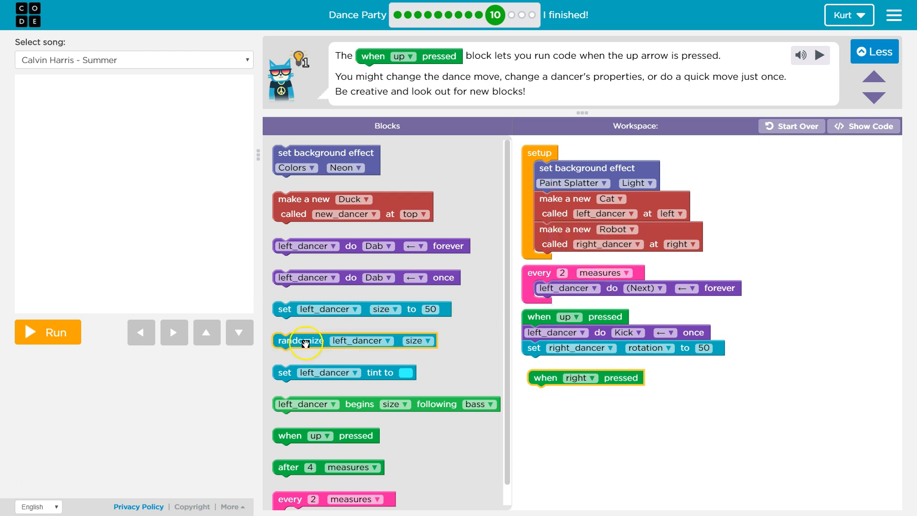
mouse_move(365, 355)
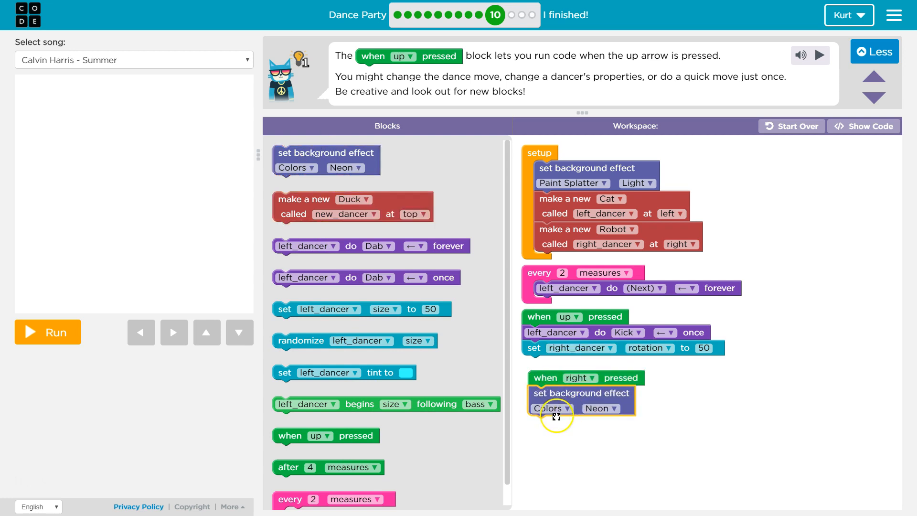
Set its background effect to Disco Ball with the Tropical palette.
click(550, 408)
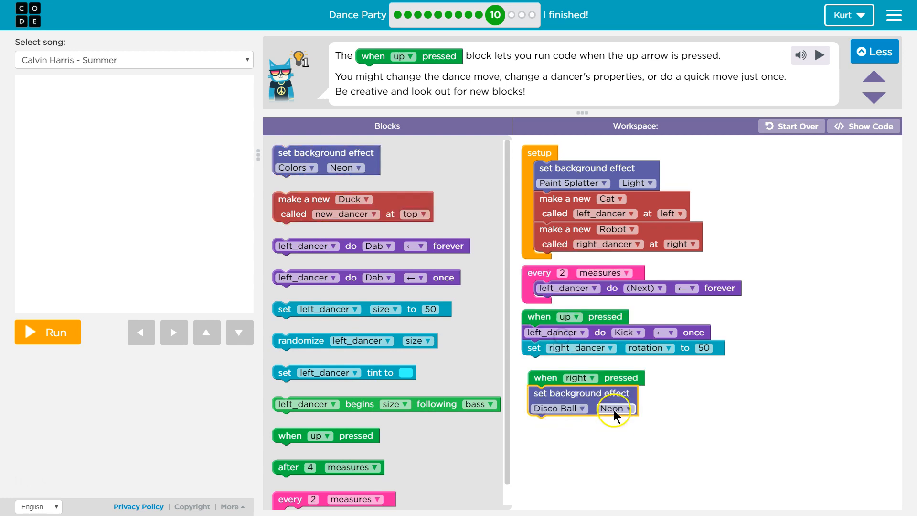
click(615, 408)
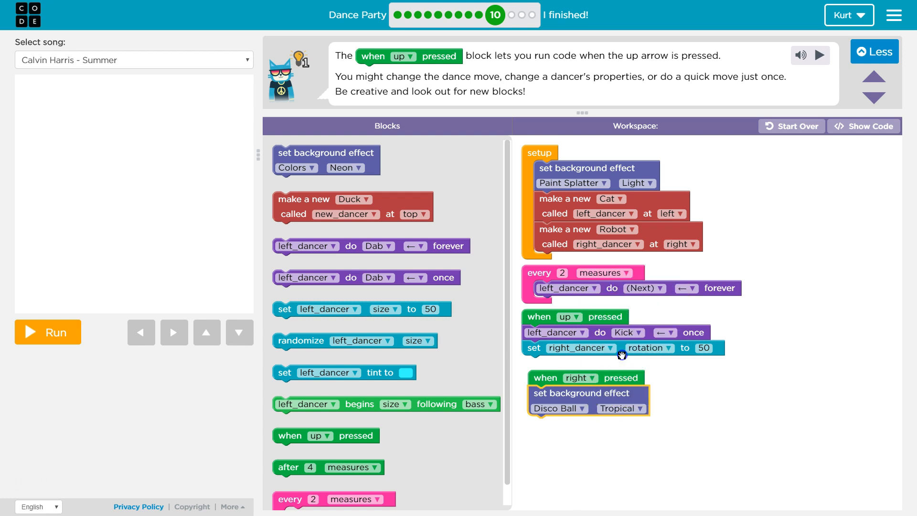
click(47, 332)
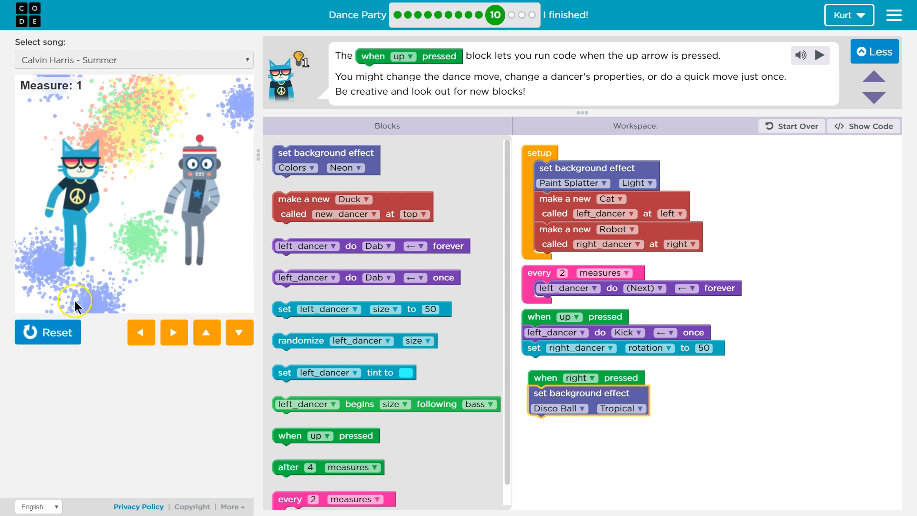
Trigger the up and right key routines during the run and dismiss the Puzzle 10 completion message.
click(206, 332)
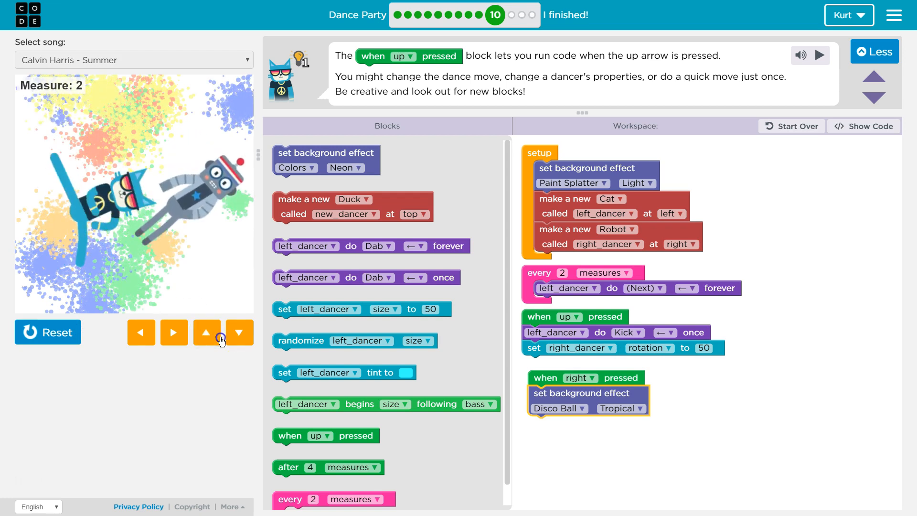
click(206, 332)
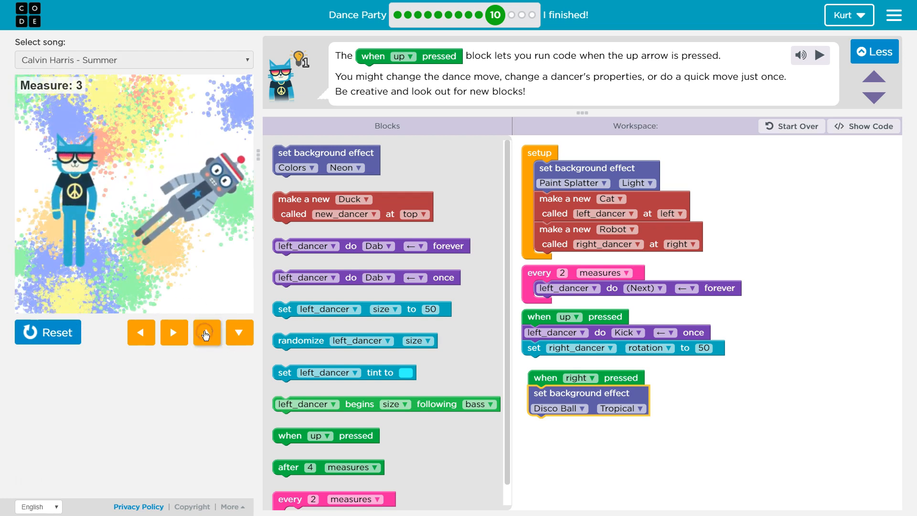
click(206, 332)
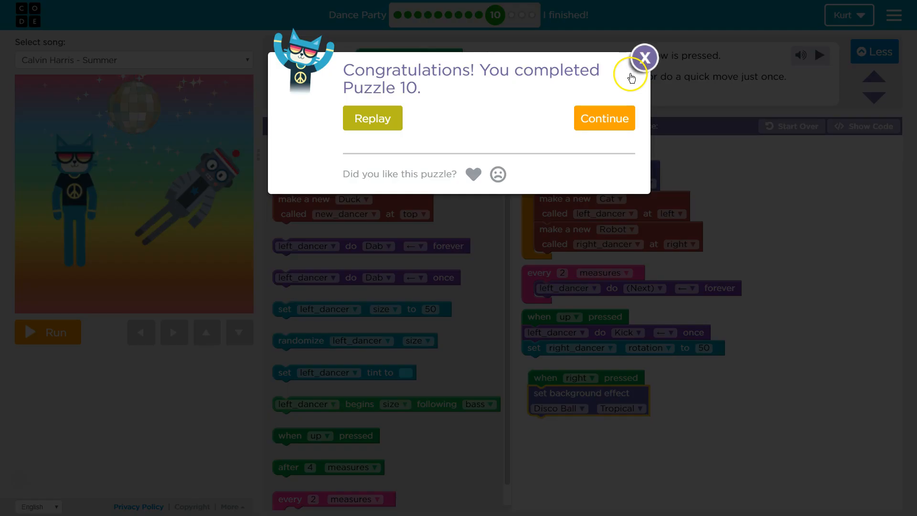
click(644, 60)
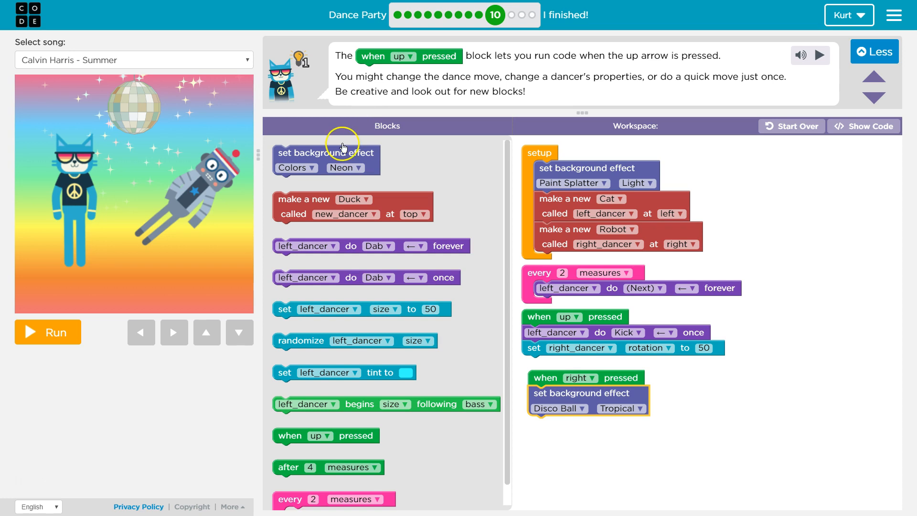